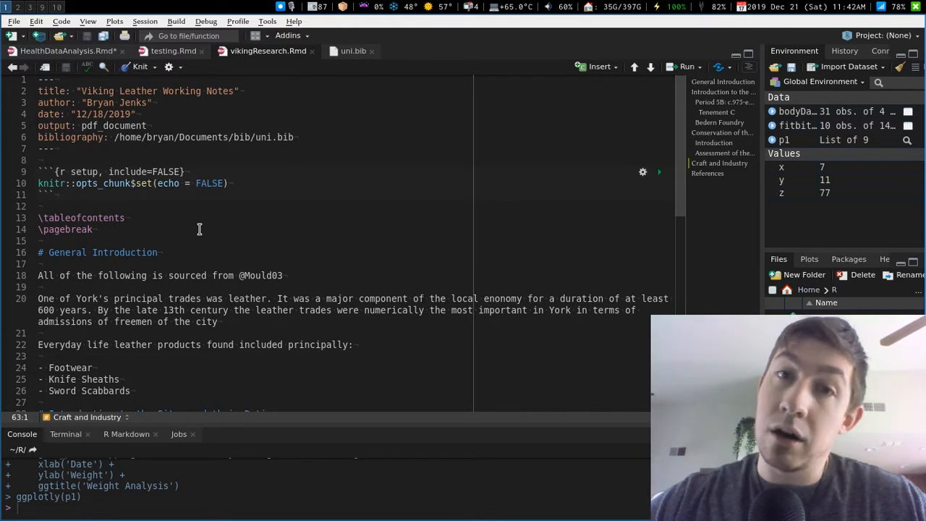
pyautogui.moveTo(196, 199)
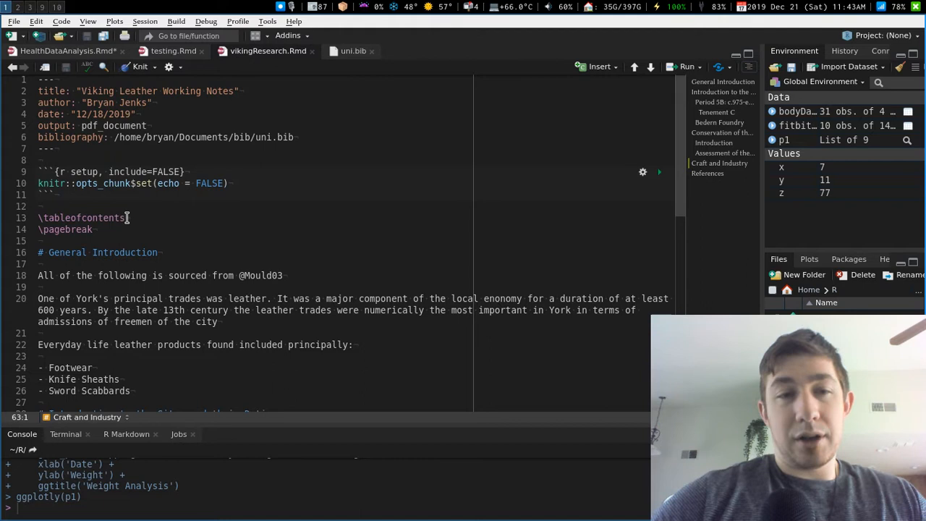
# - Check the Mould03 entry in uni.bib, then return to the Viking Leather notes source
pyautogui.click(96, 229)
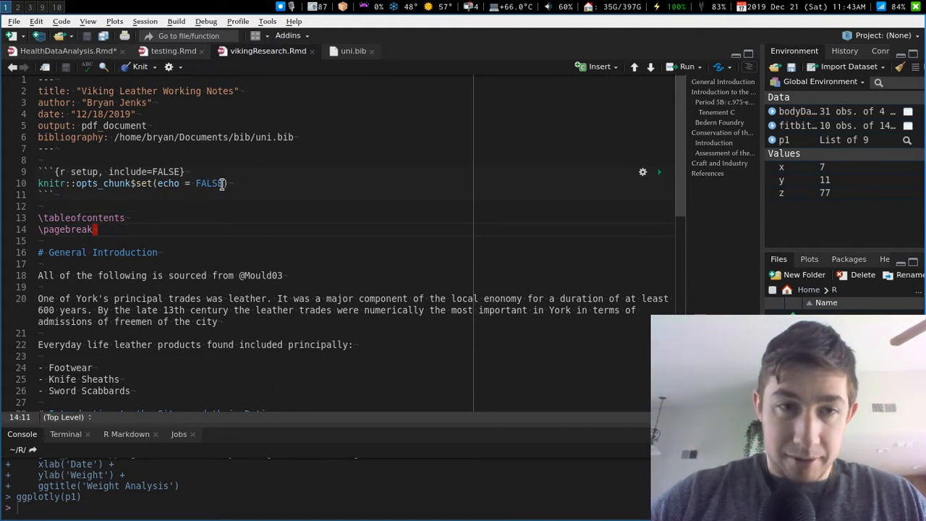
pyautogui.click(252, 137)
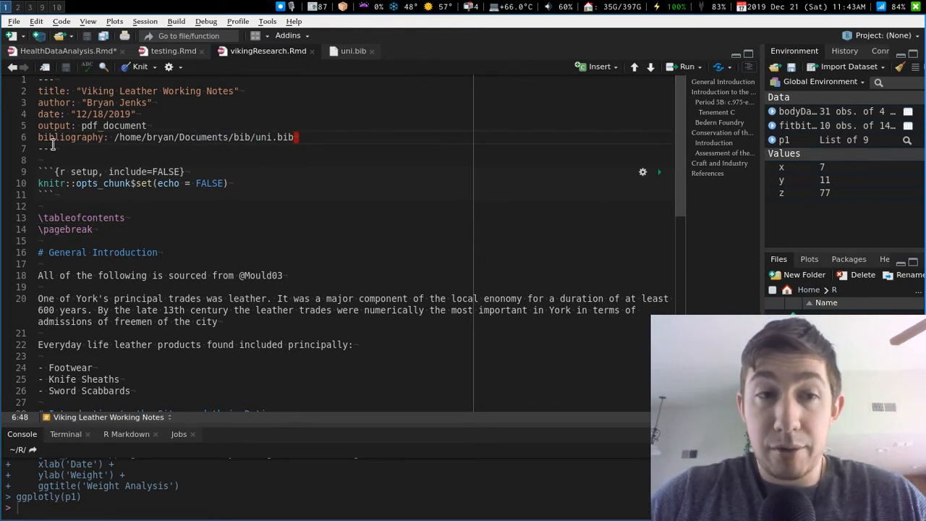
pyautogui.click(147, 125)
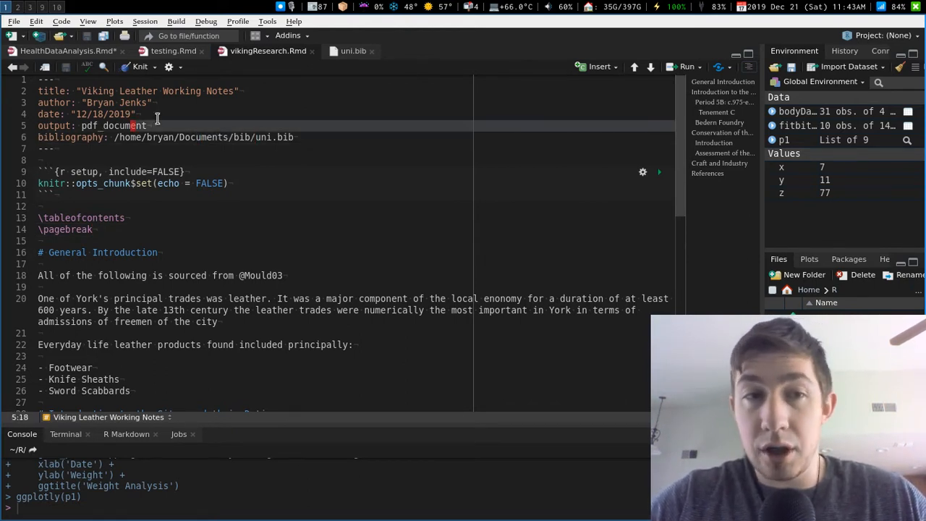
pyautogui.scroll(-3)
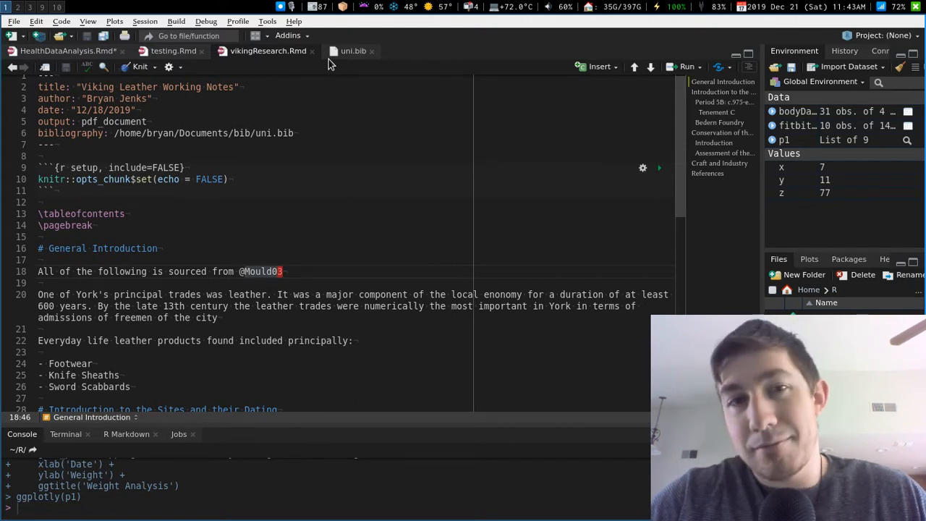
pyautogui.click(353, 50)
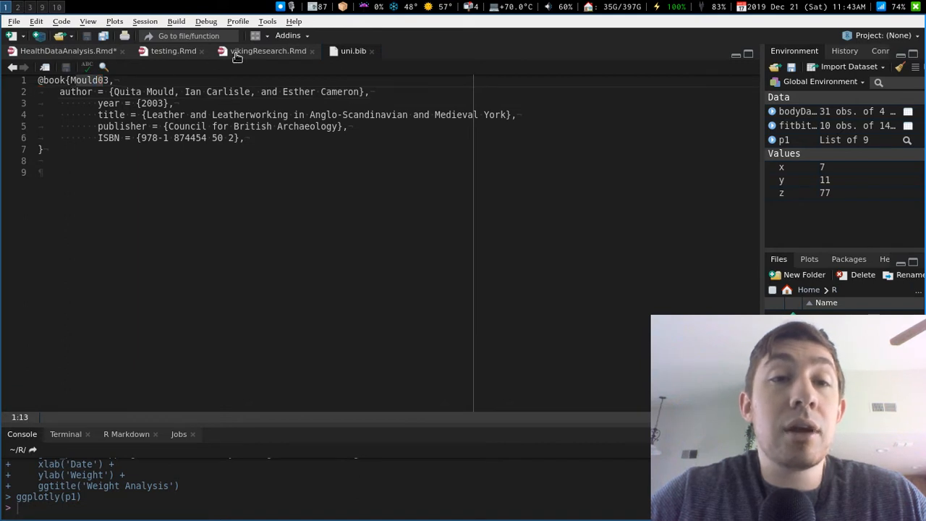
pyautogui.click(268, 50)
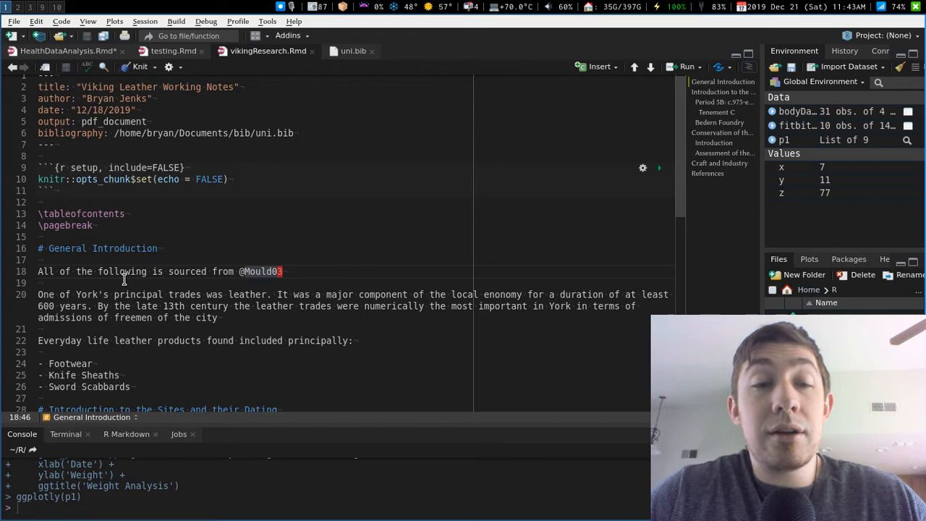
pyautogui.moveTo(271, 277)
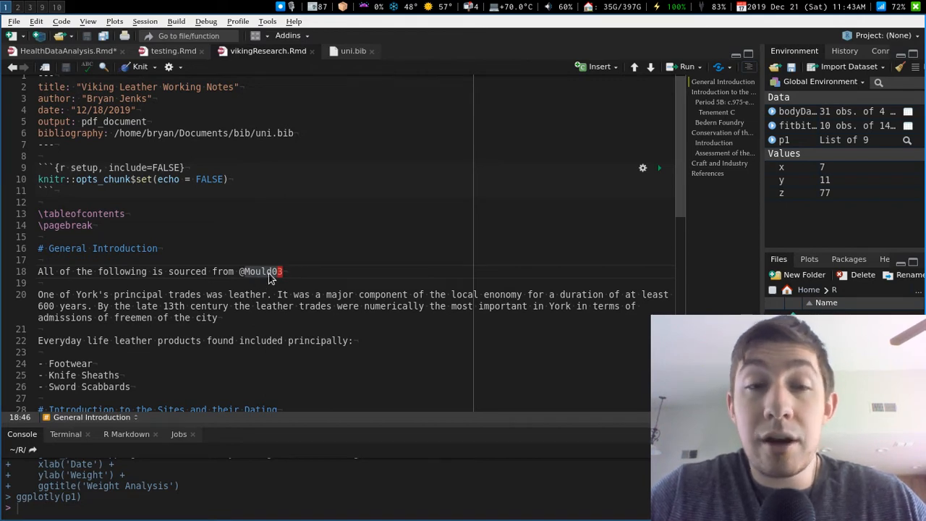
# - Scroll to the References heading and knit vikingResearch.Rmd to PDF
pyautogui.scroll(-3)
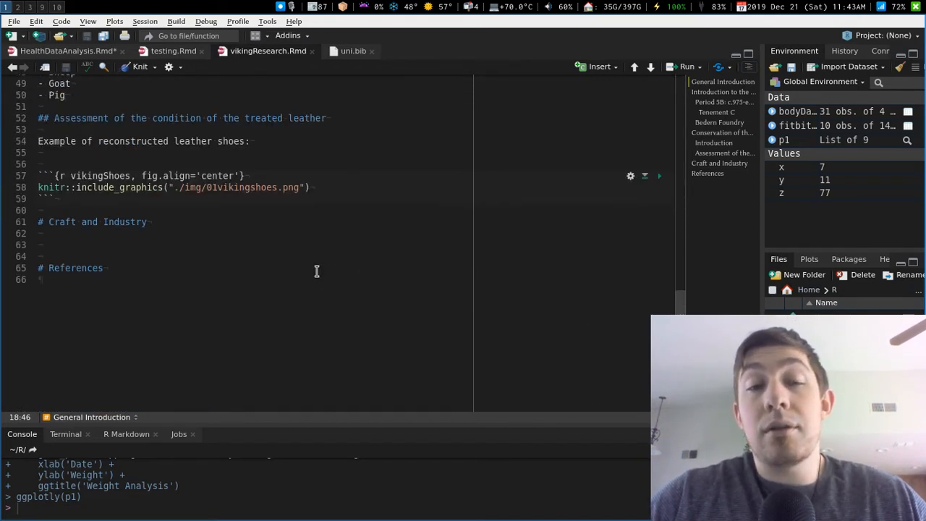
pyautogui.scroll(3)
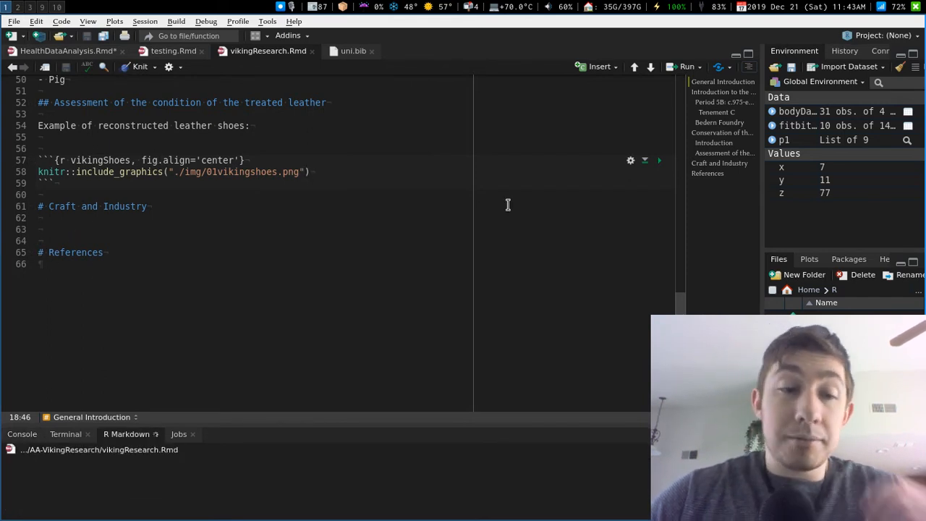
pyautogui.click(140, 66)
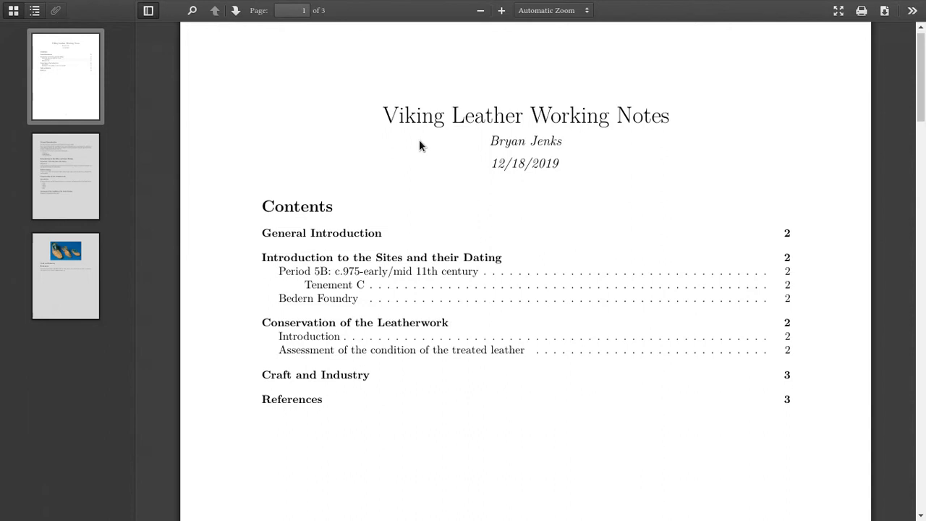
pyautogui.scroll(-3)
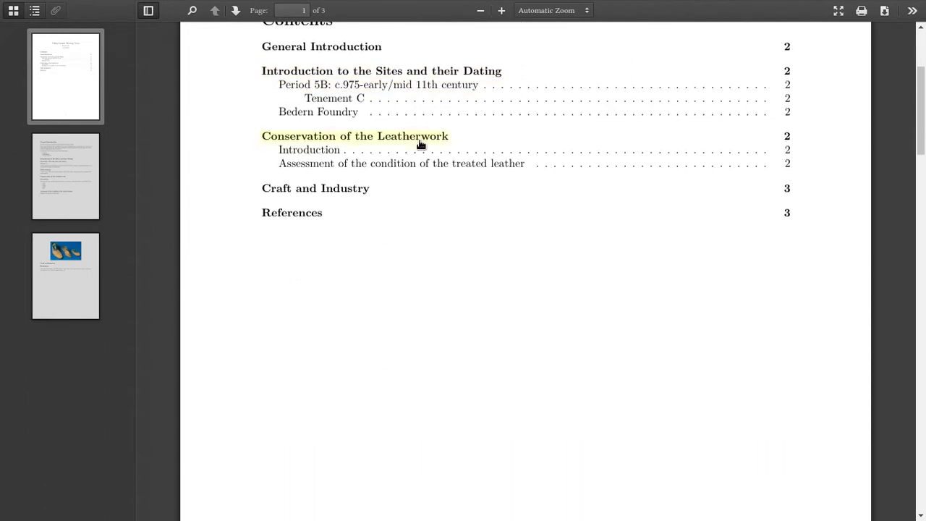
pyautogui.scroll(3)
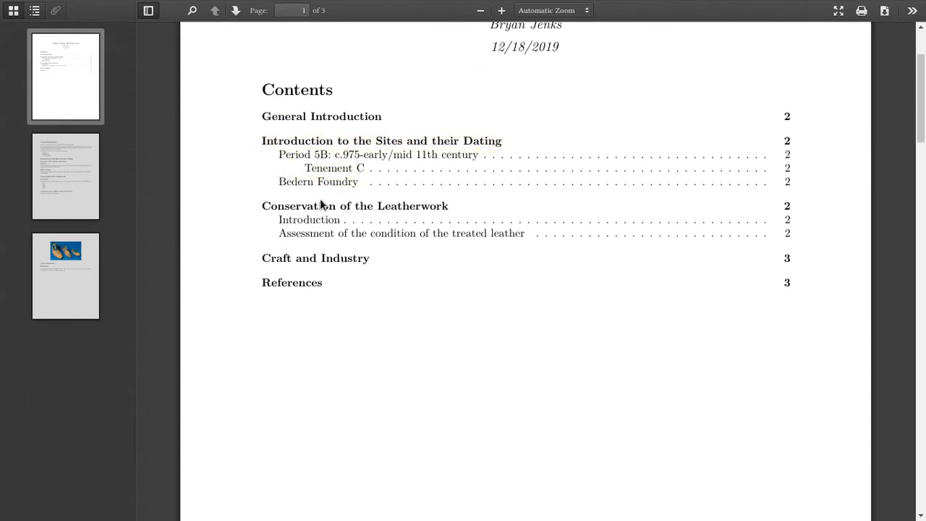
pyautogui.scroll(-3)
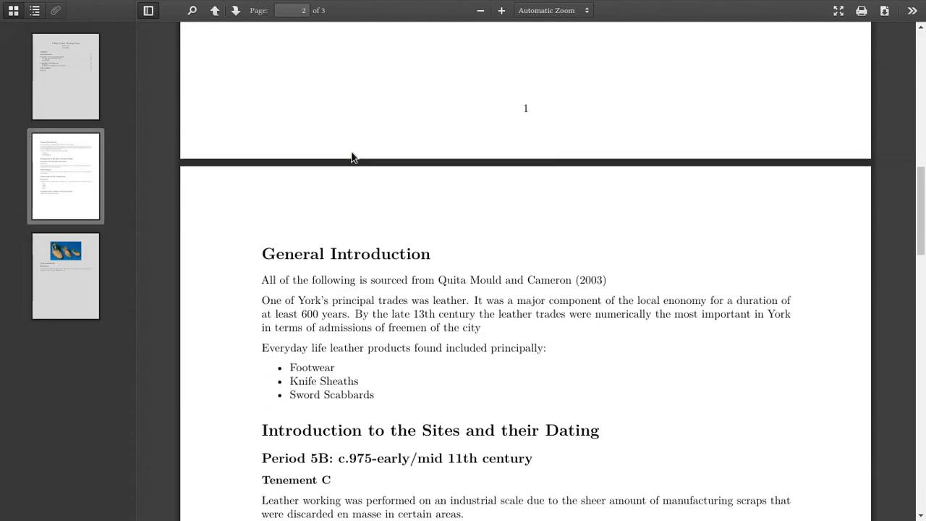
pyautogui.scroll(-3)
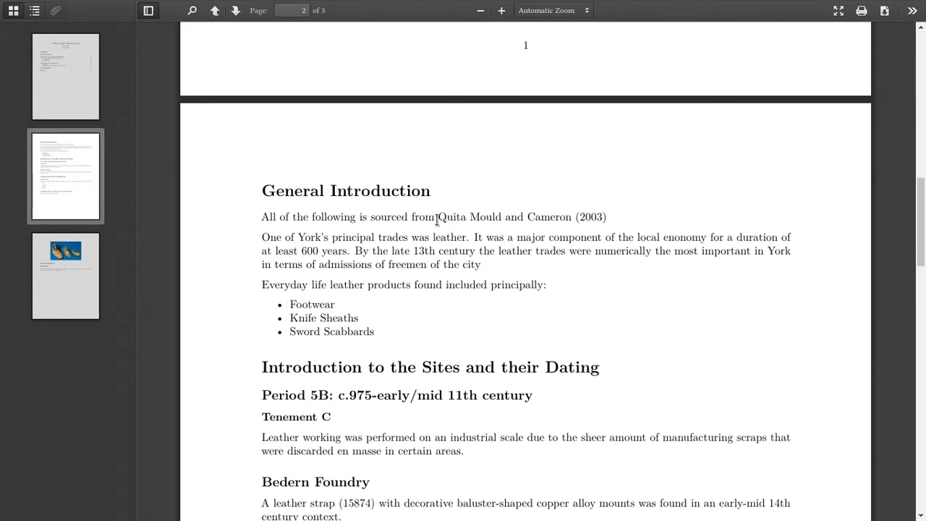
pyautogui.moveTo(439, 217); pyautogui.dragTo(558, 217)
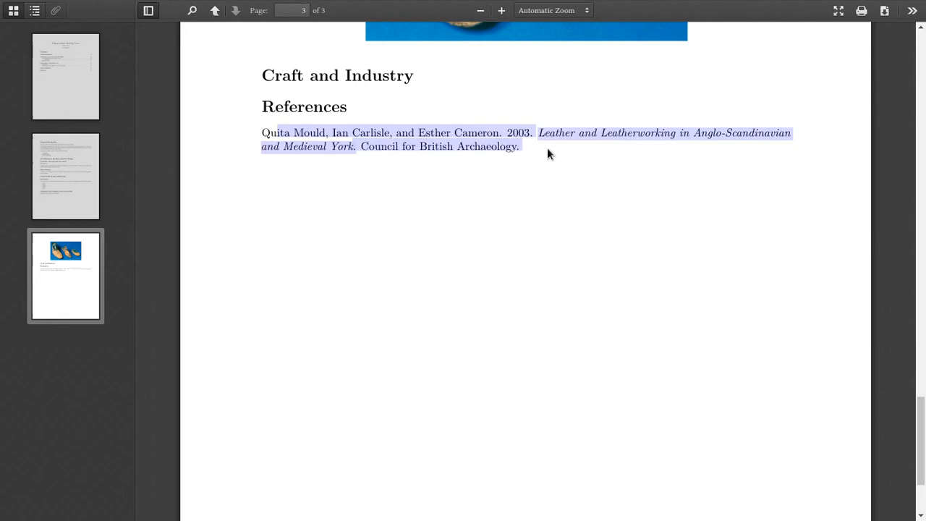
pyautogui.click(215, 10)
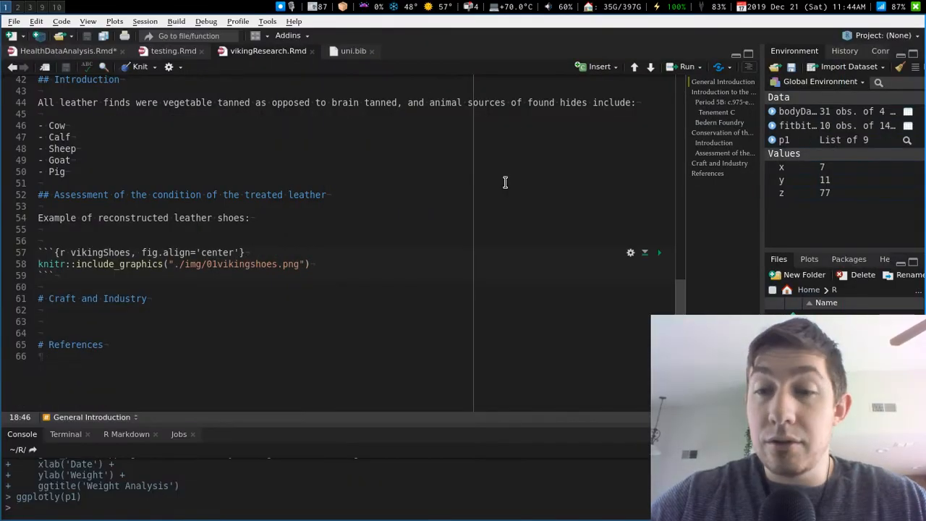
pyautogui.scroll(3)
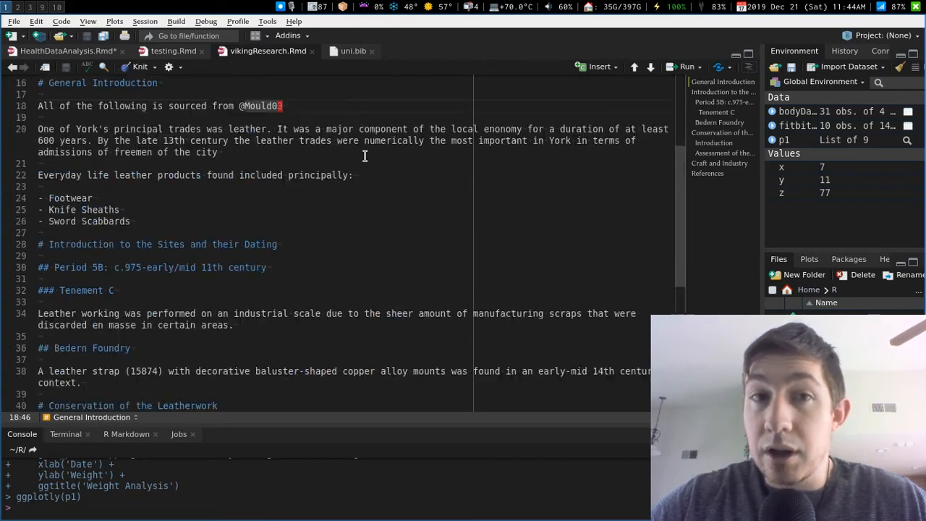
pyautogui.scroll(3)
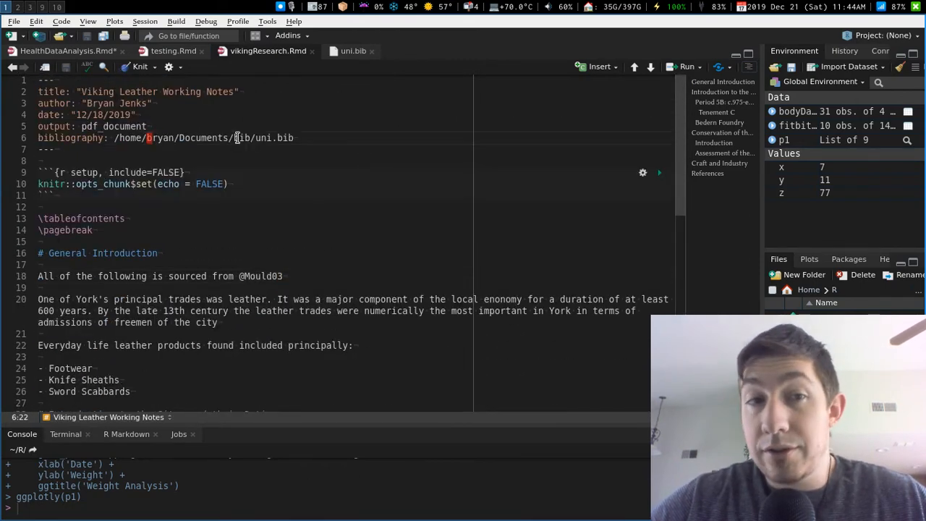
pyautogui.scroll(-3)
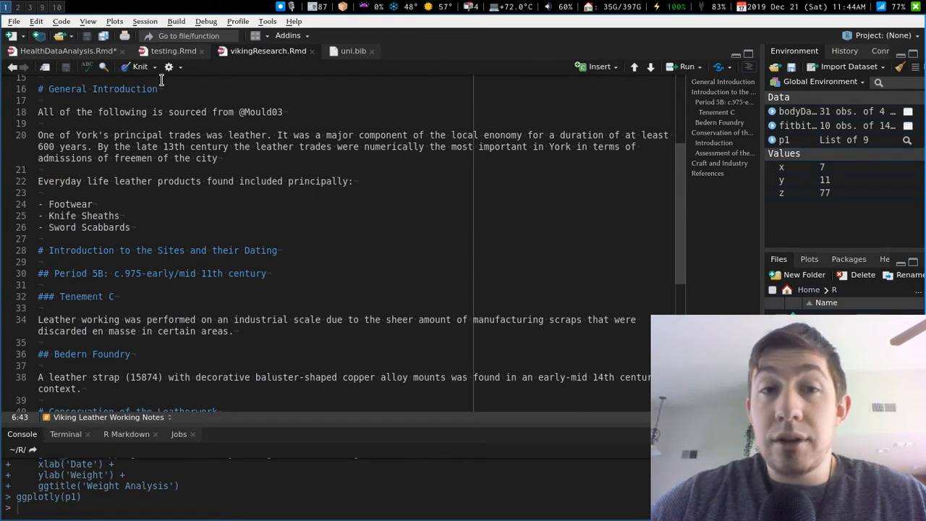
pyautogui.click(353, 51)
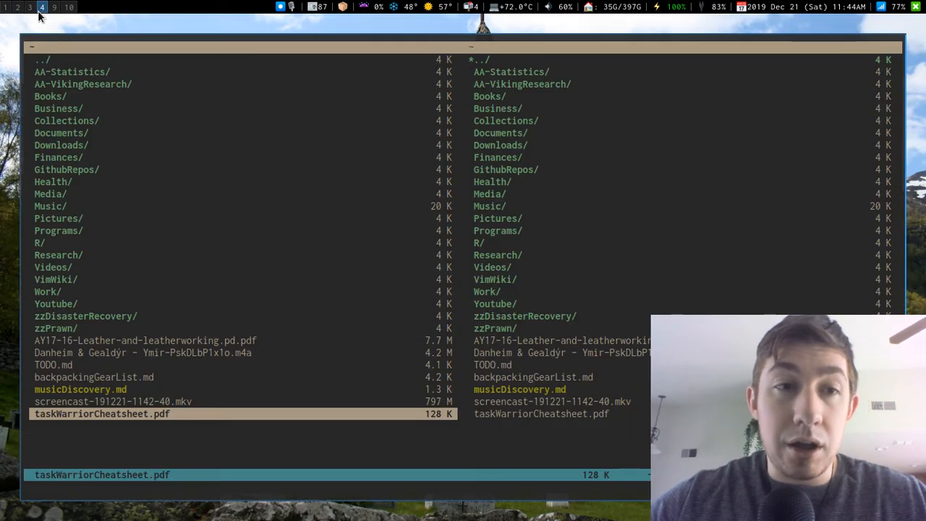
# - Leave the ranger home listing for Overleaf's 'Bibliography management with bibtex' article
pyautogui.write('vim')
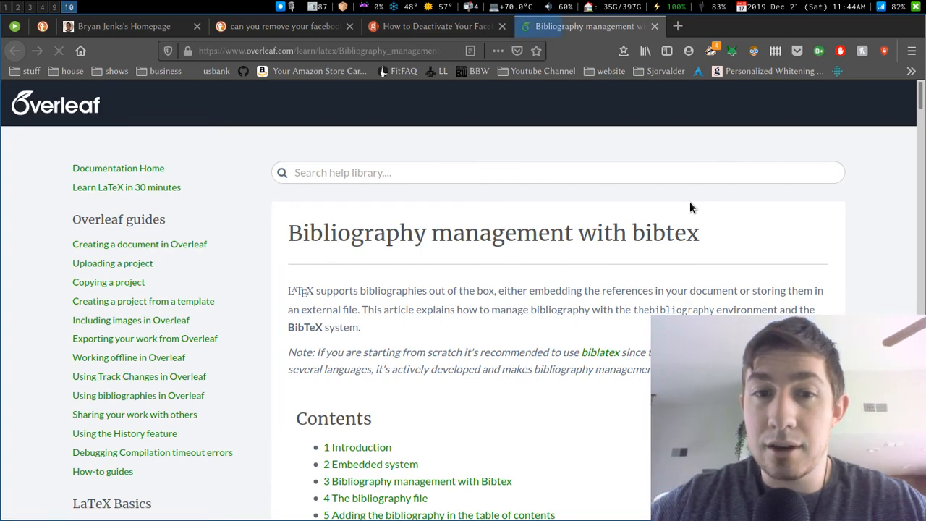
# - Scroll through the Overleaf bibtex article down to its further-reading list
pyautogui.scroll(-3)
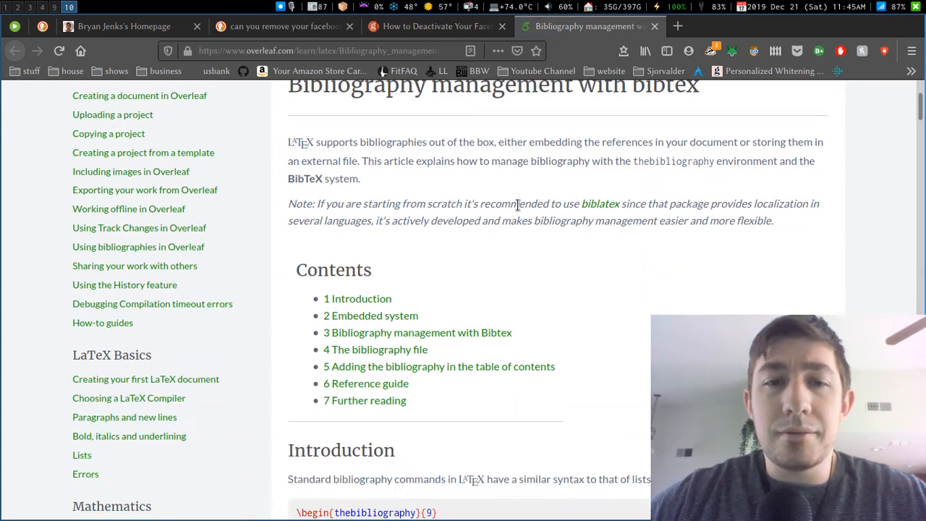
pyautogui.scroll(-3)
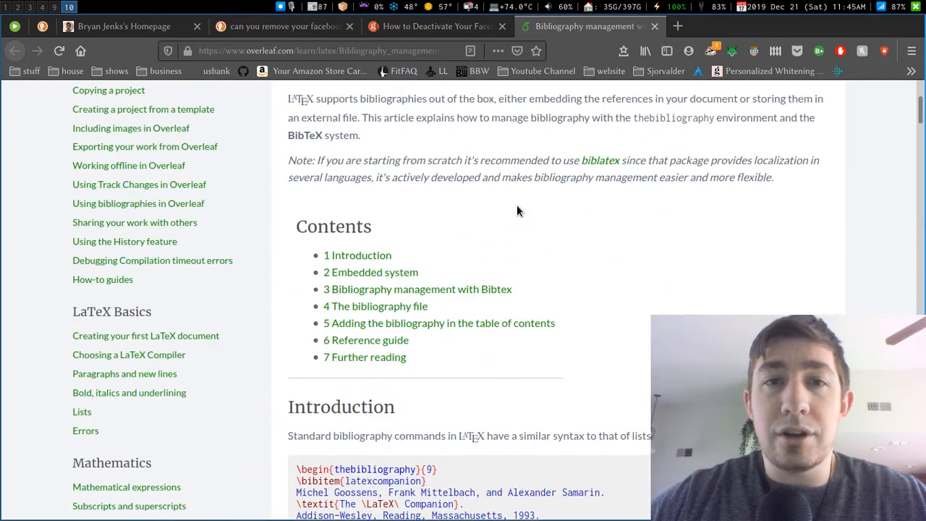
pyautogui.scroll(3)
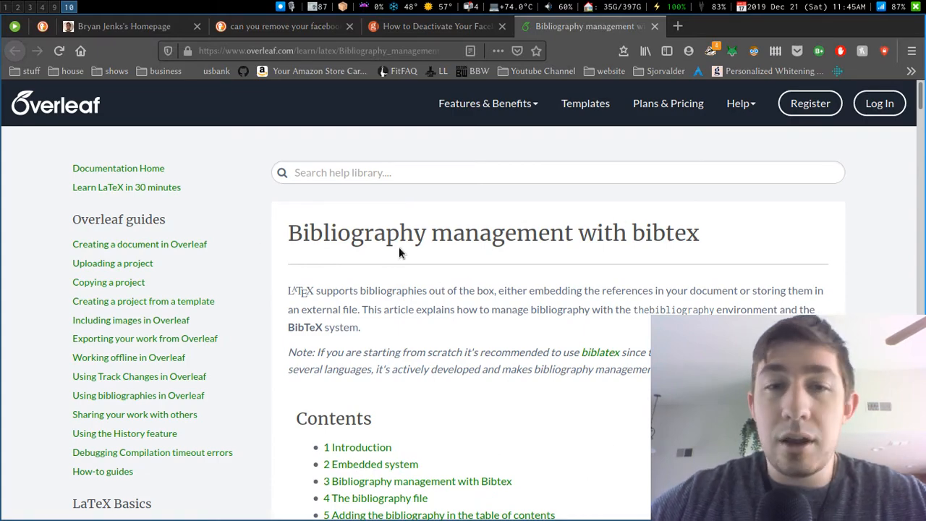
pyautogui.scroll(-3)
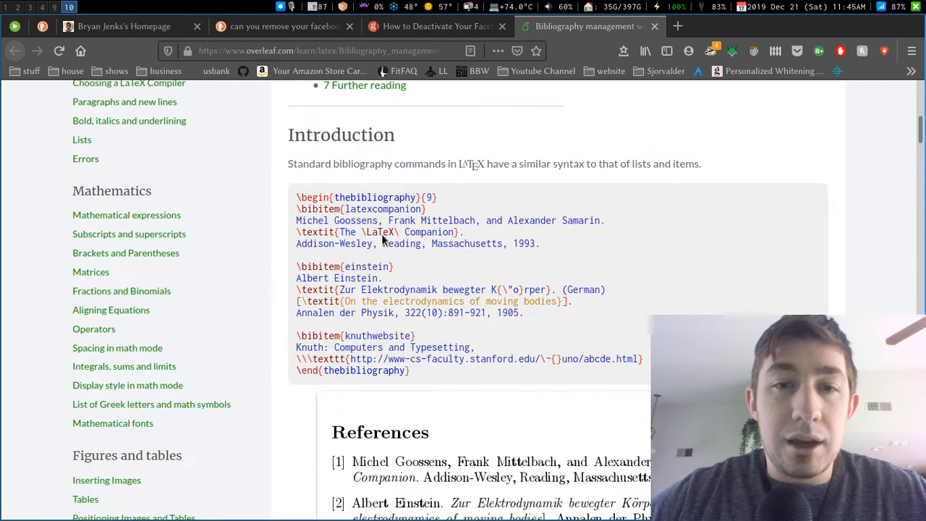
pyautogui.scroll(-3)
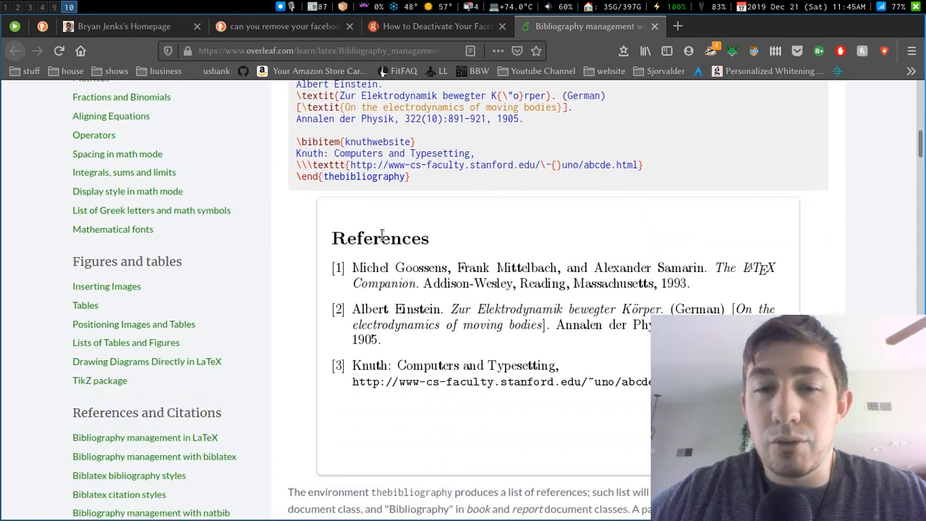
pyautogui.scroll(3)
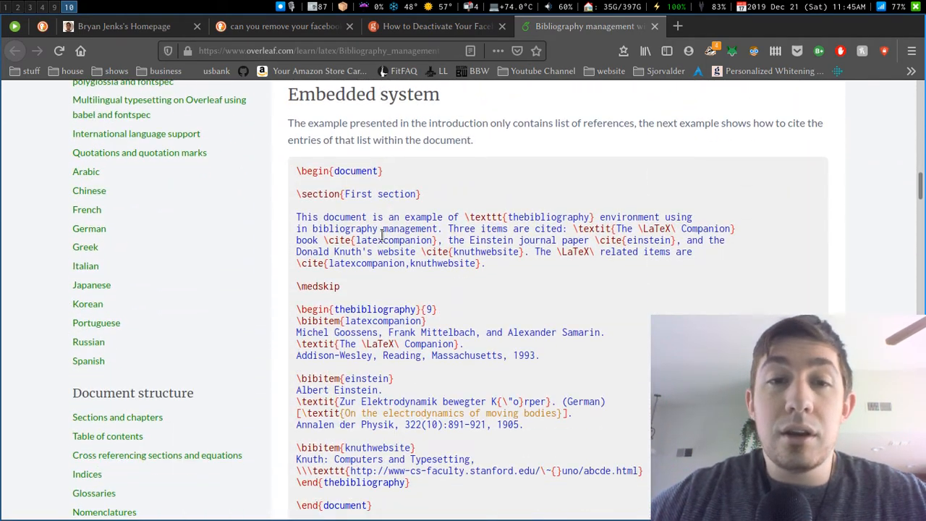
pyautogui.scroll(-3)
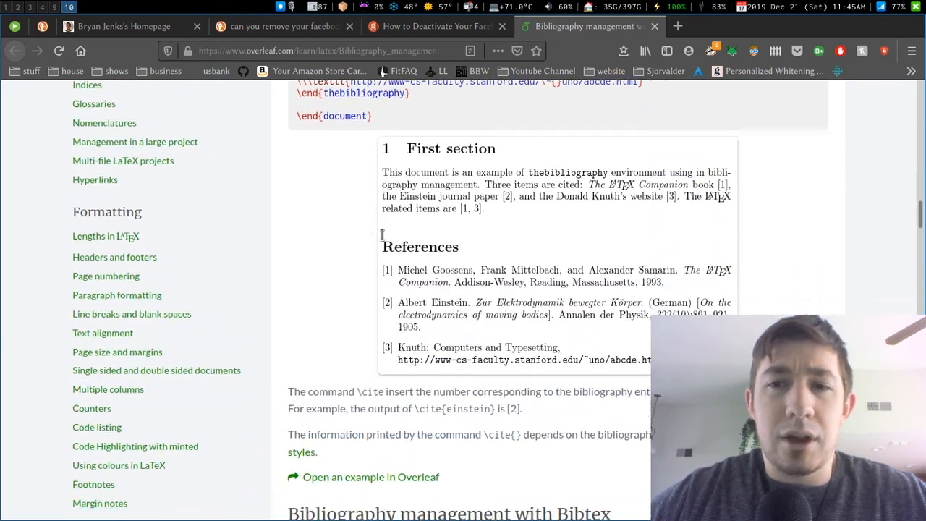
pyautogui.scroll(-3)
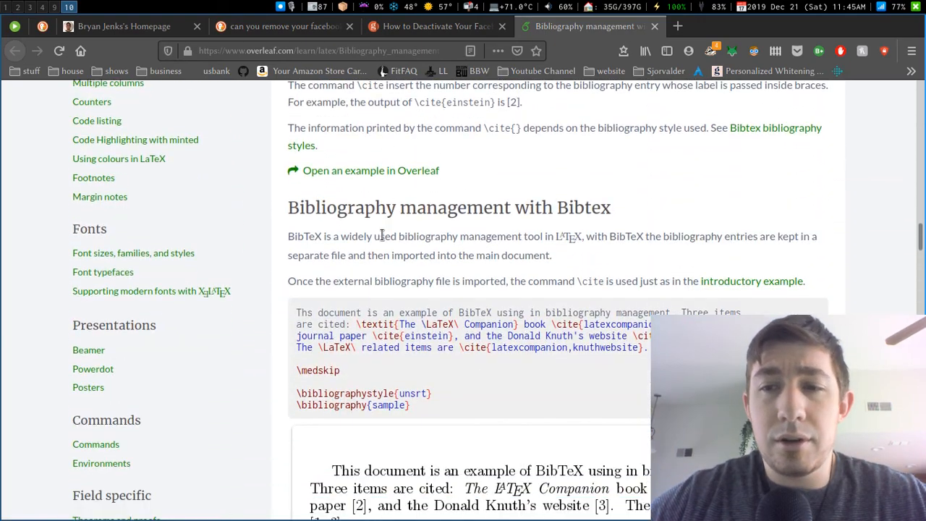
pyautogui.scroll(-3)
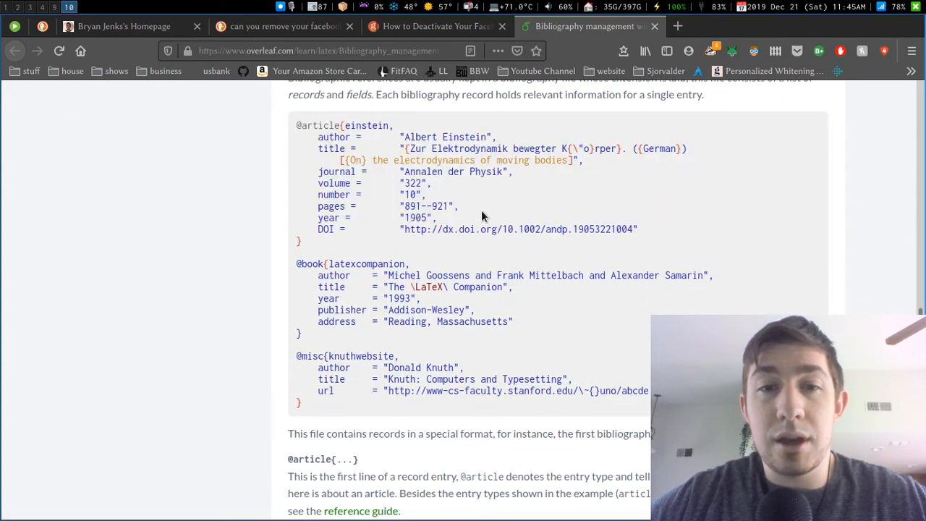
pyautogui.scroll(-3)
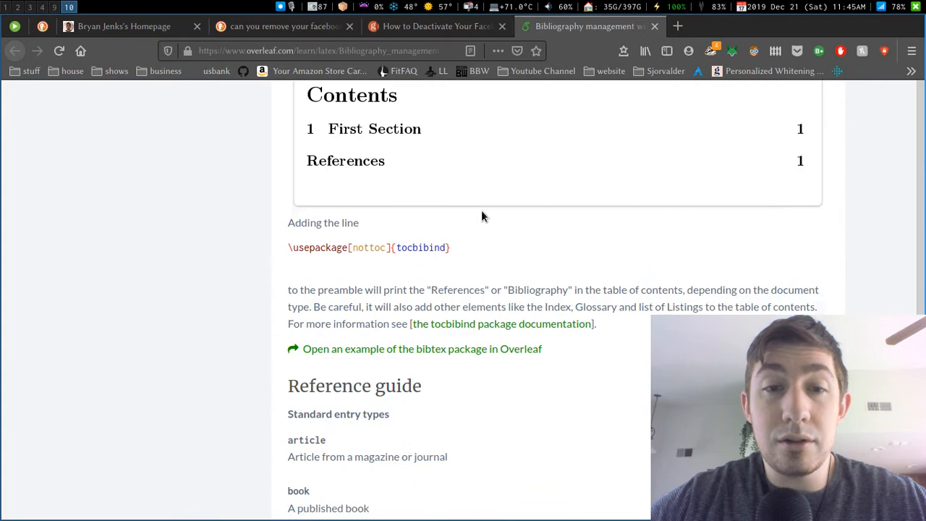
pyautogui.scroll(-3)
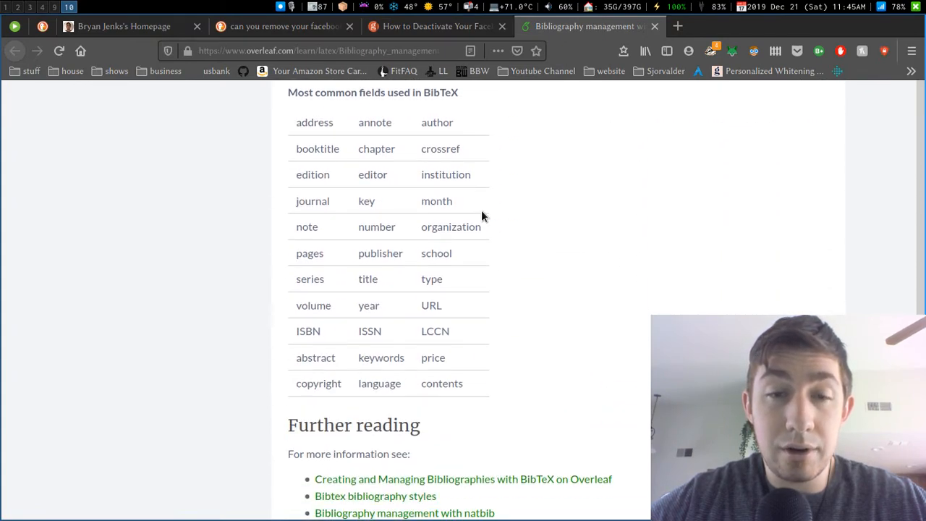
pyautogui.scroll(-3)
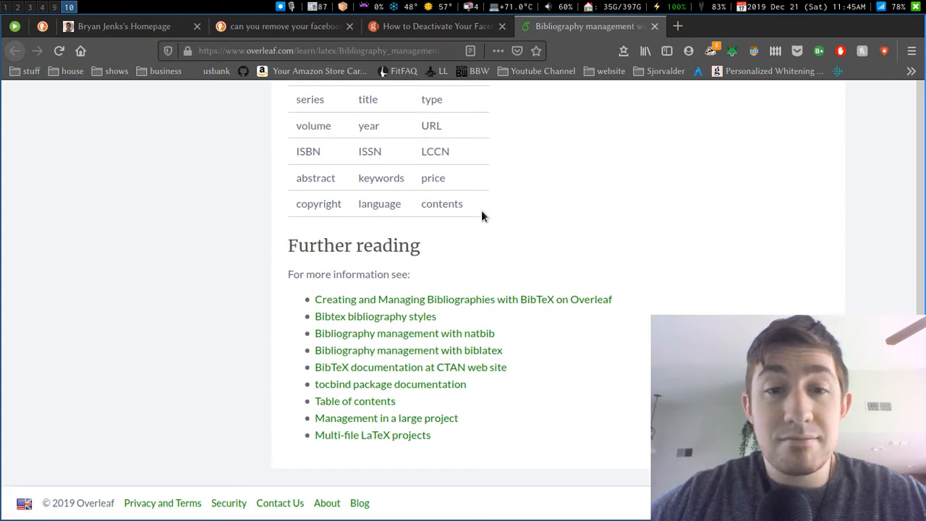
pyautogui.scroll(3)
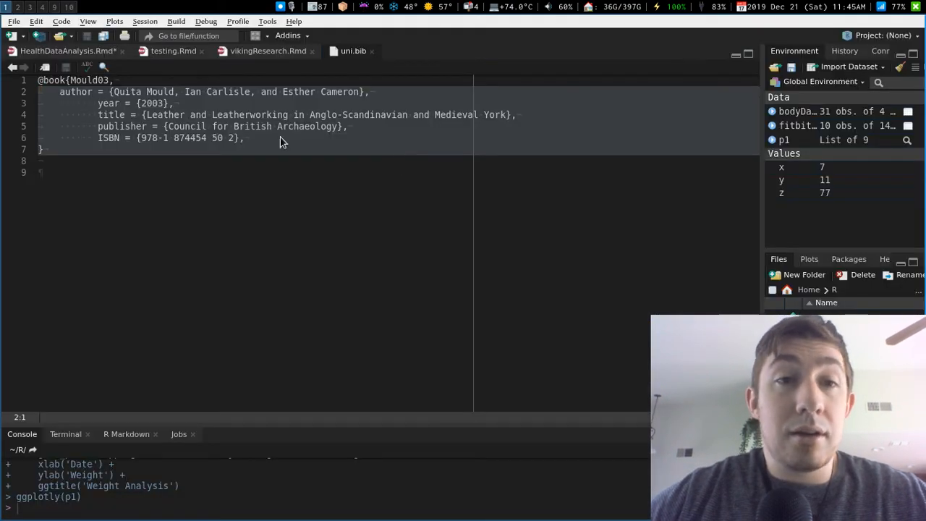
# - Open the vikingResearch.Rmd tab and scroll up to its uni.bib bibliography header
pyautogui.click(267, 51)
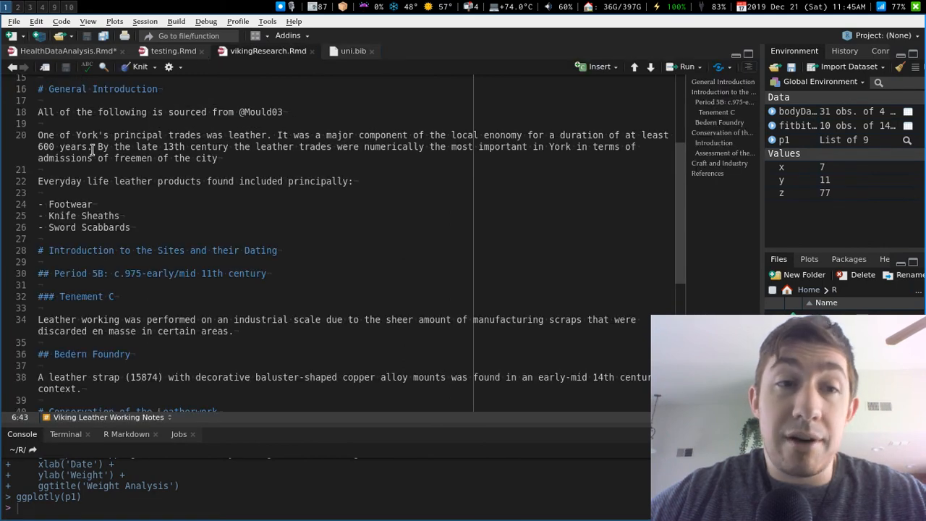
pyautogui.scroll(3)
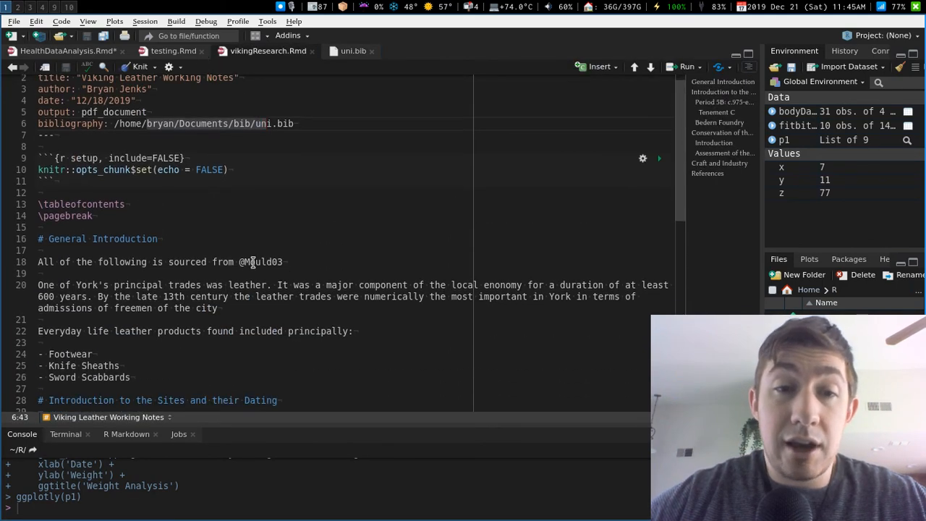
pyautogui.scroll(3)
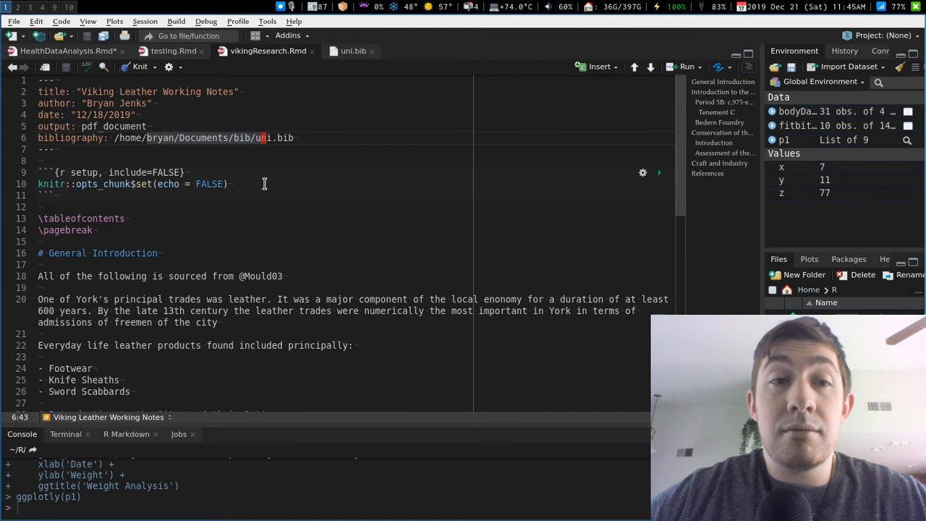
pyautogui.moveTo(360, 236)
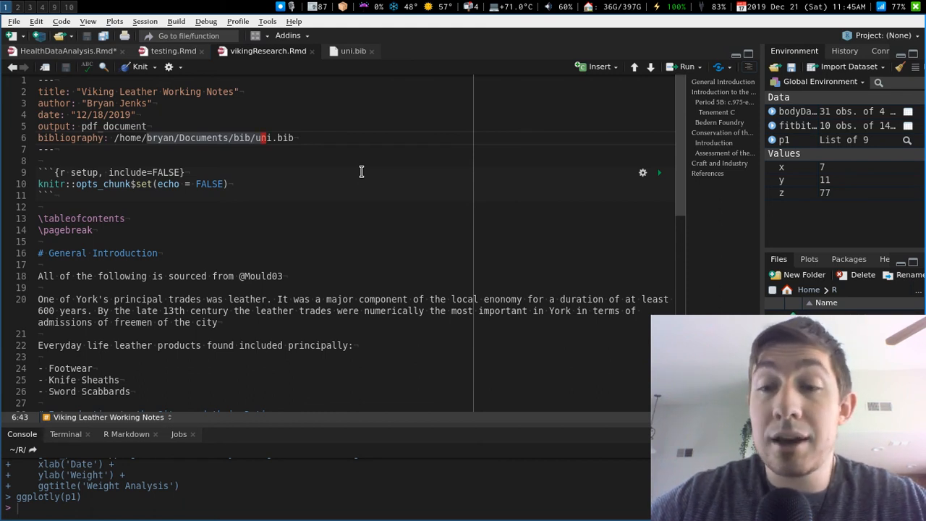
pyautogui.moveTo(268, 103)
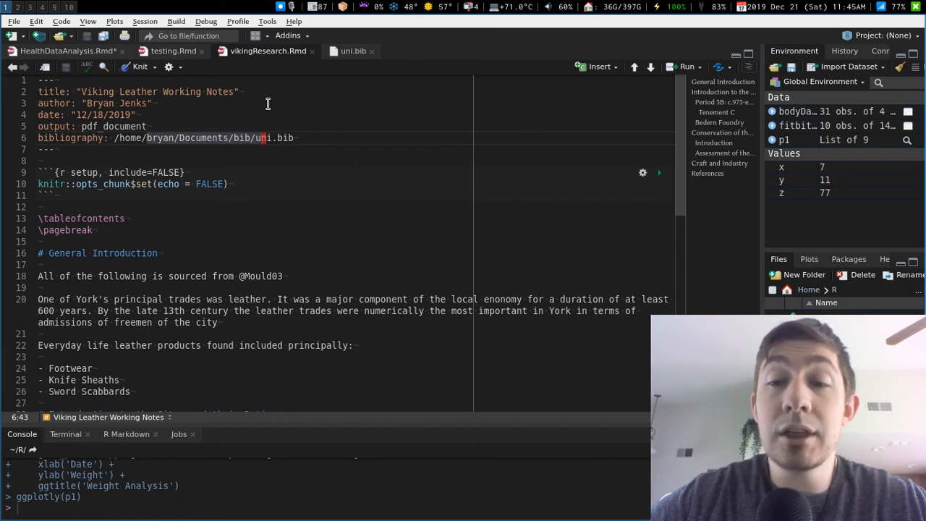